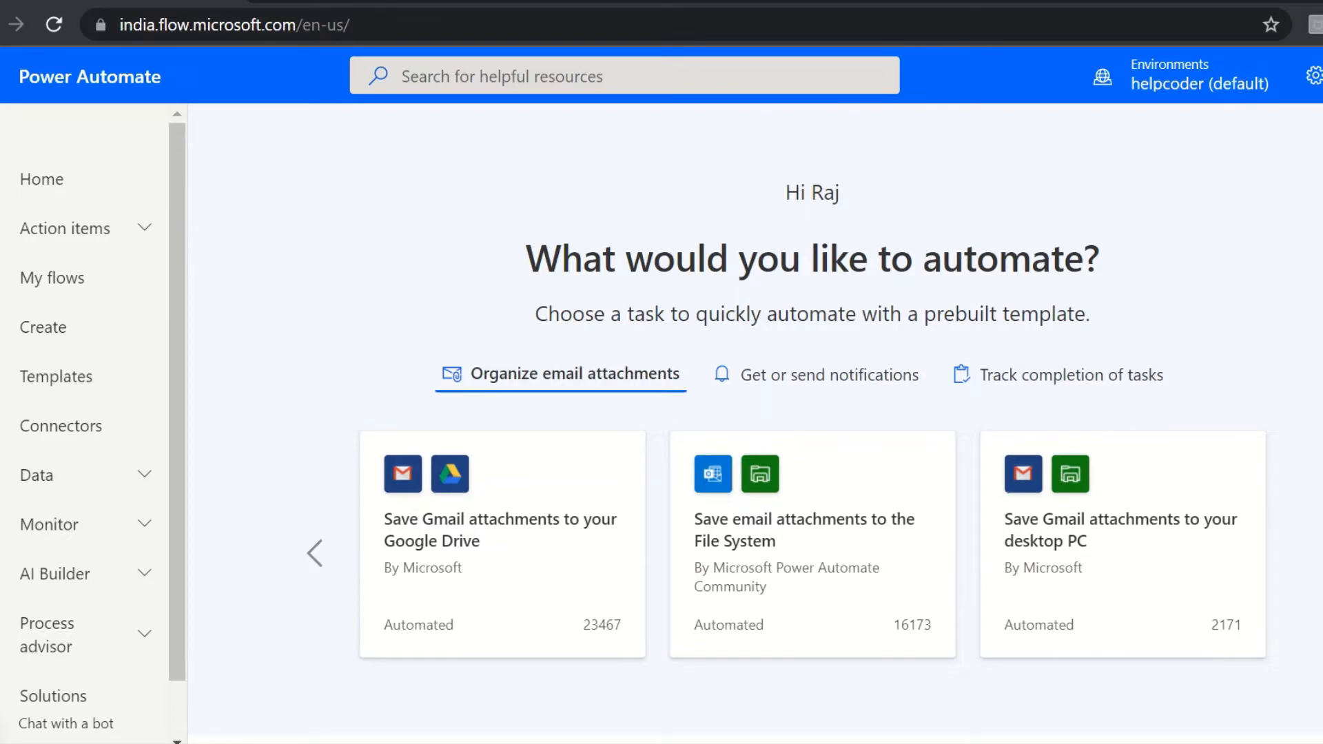
mouse_move(282, 331)
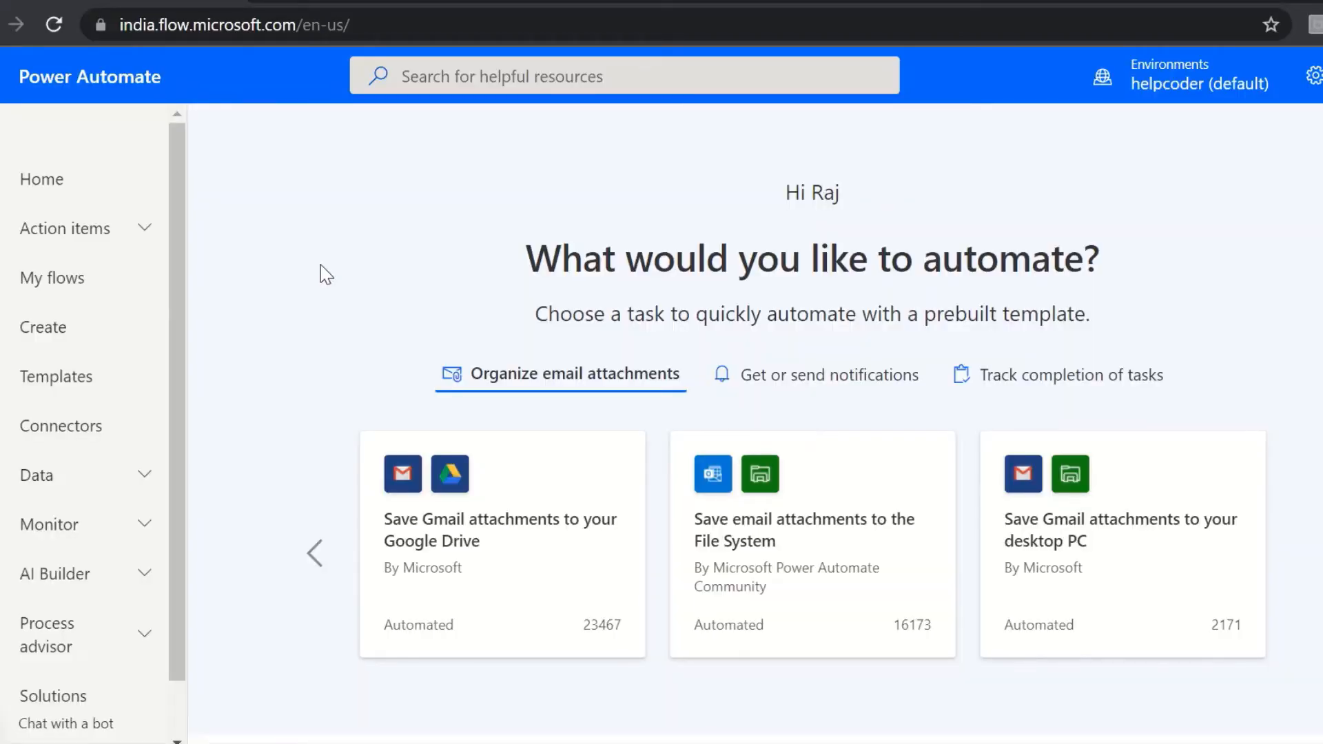
mouse_move(439, 264)
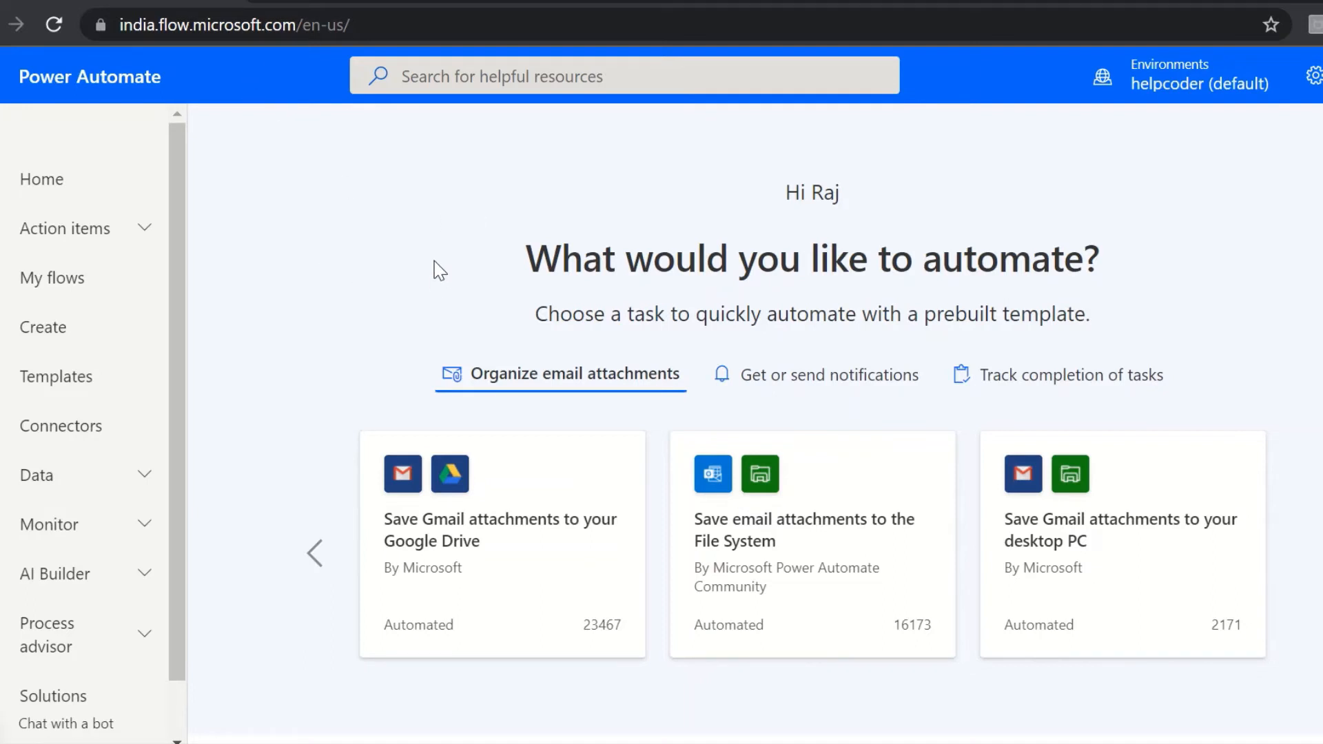
mouse_move(384, 257)
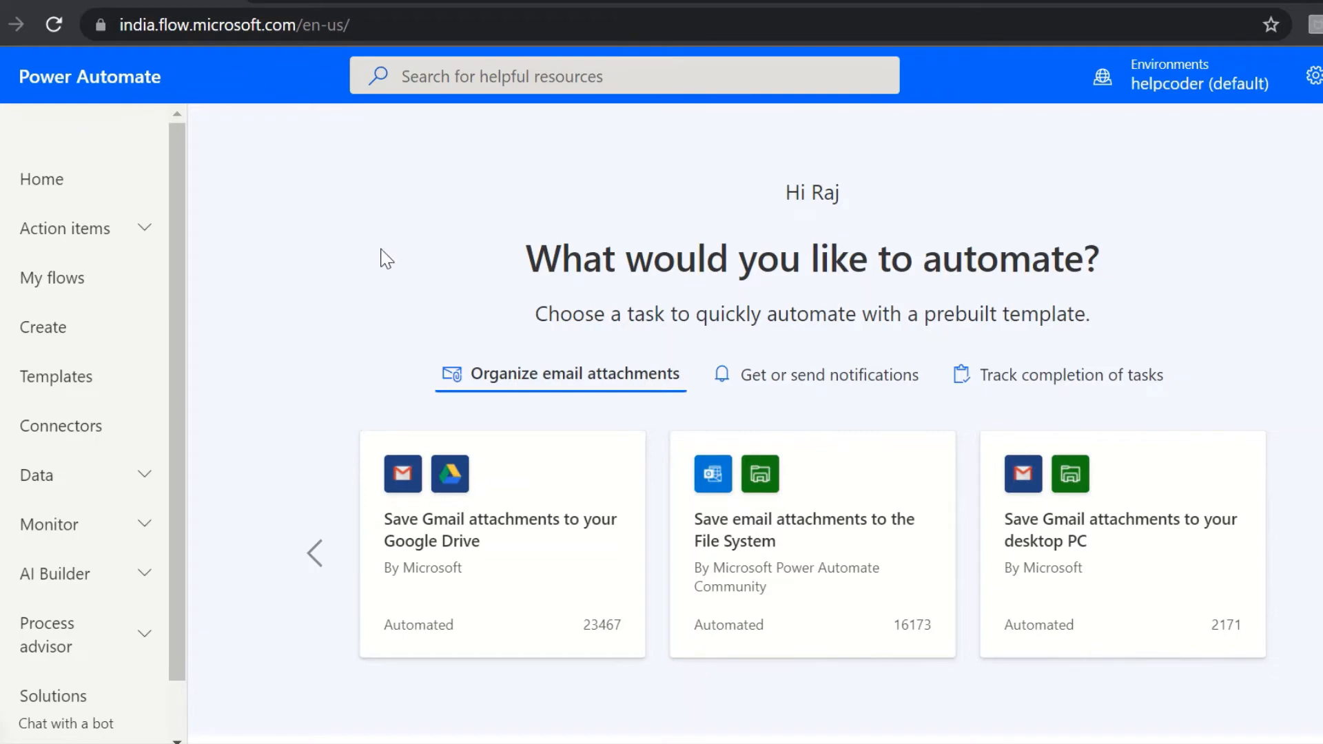
mouse_move(592, 300)
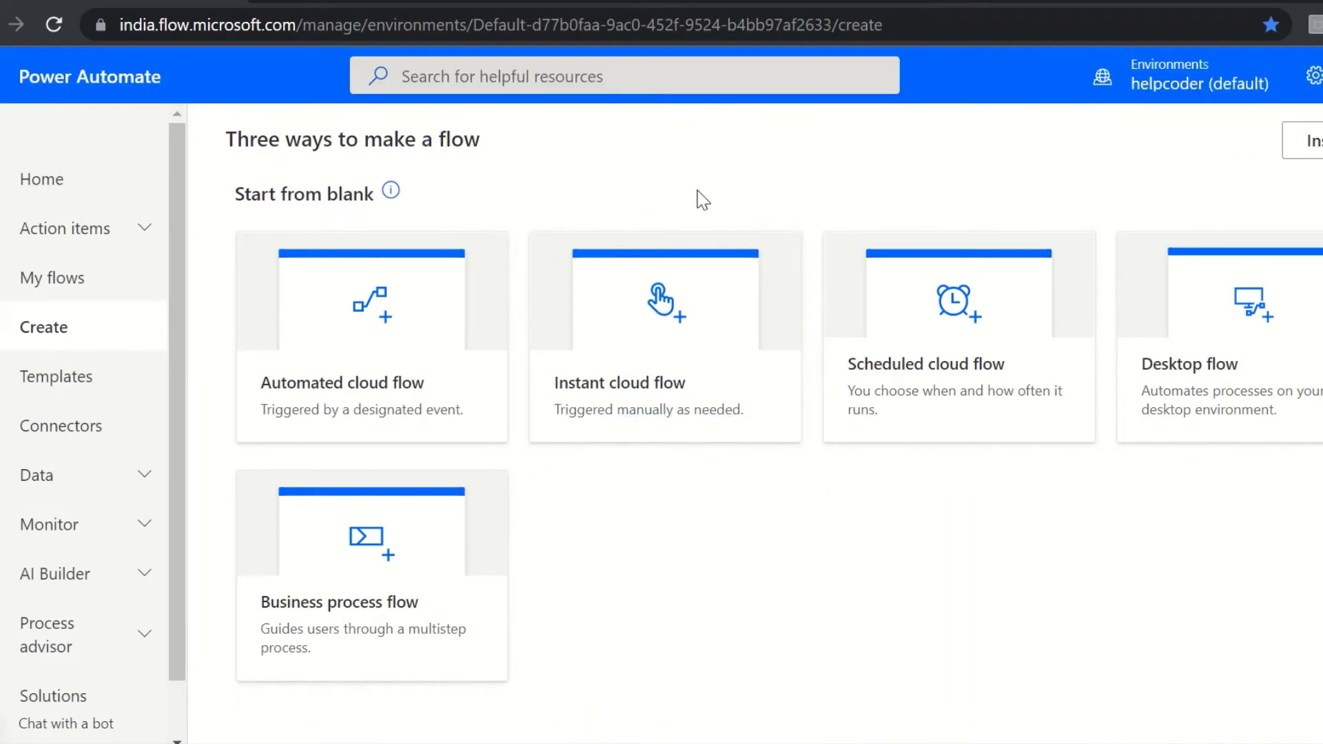
mouse_move(625, 121)
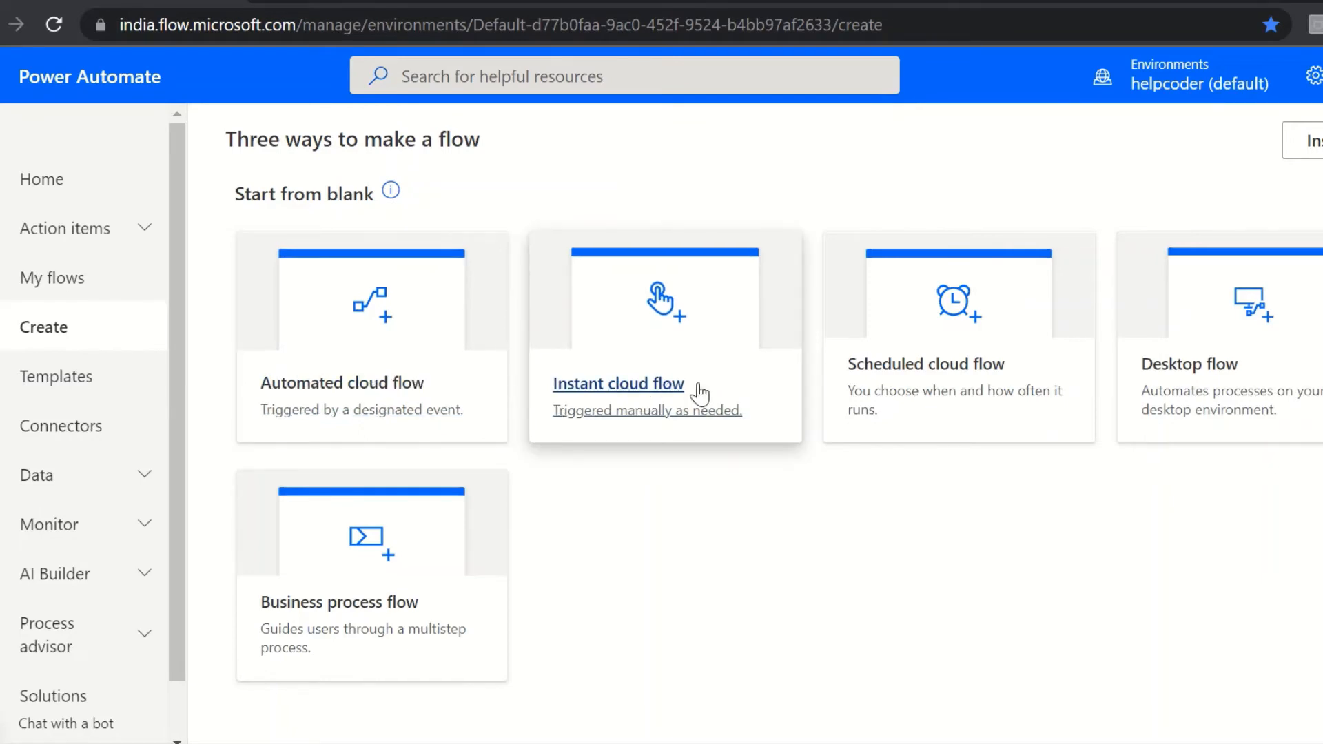
mouse_move(526, 538)
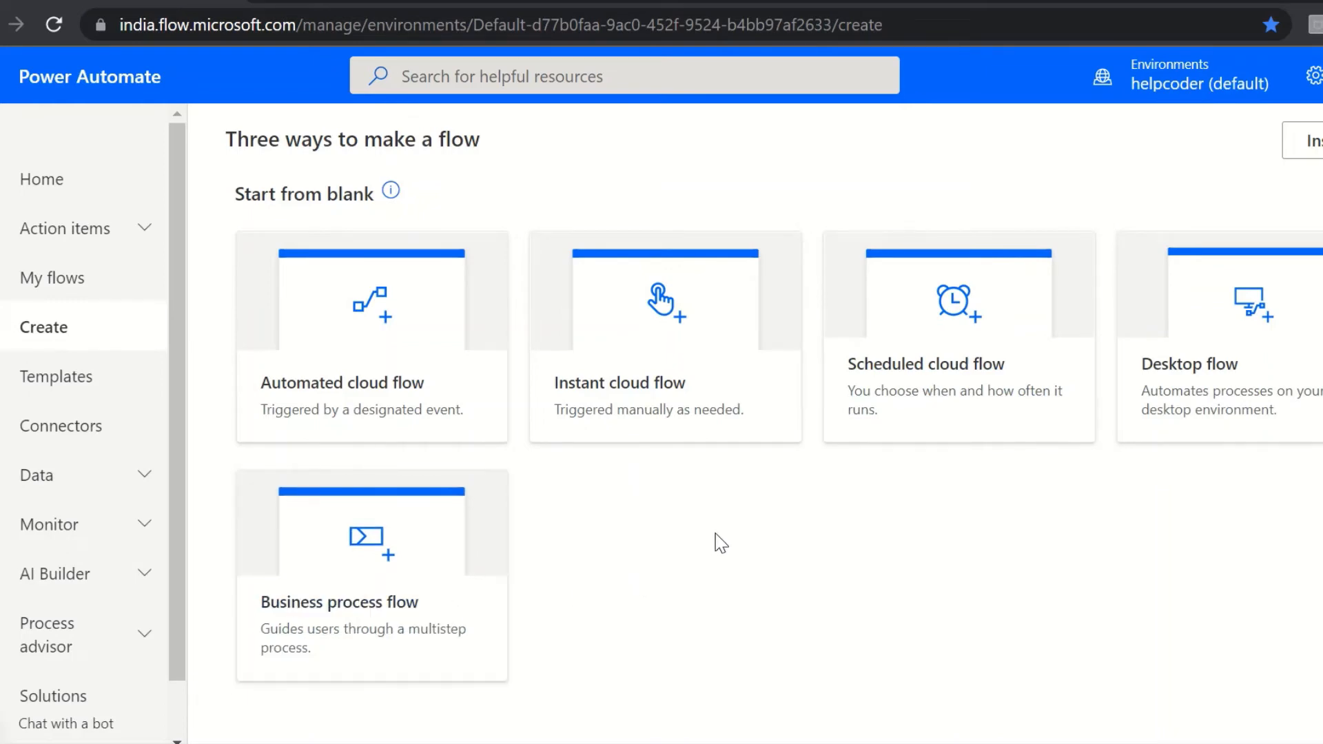
mouse_move(860, 559)
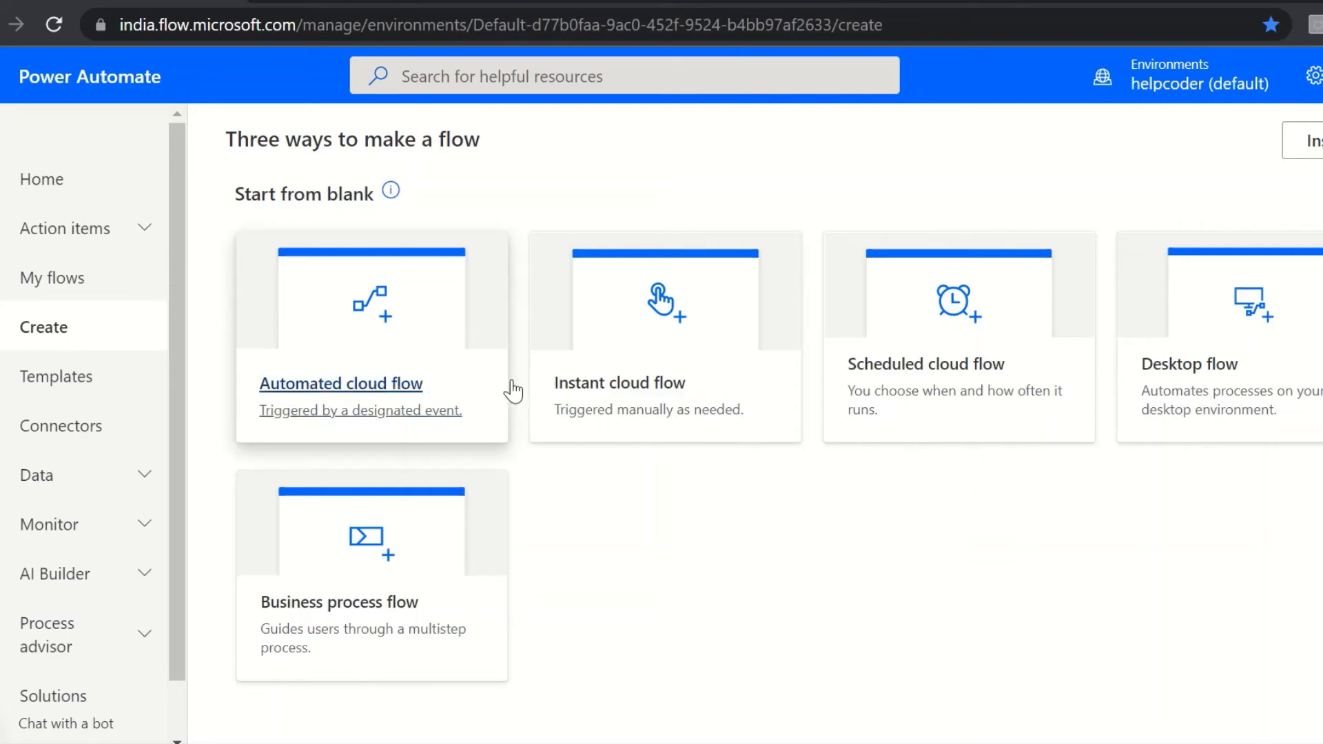
mouse_move(913, 410)
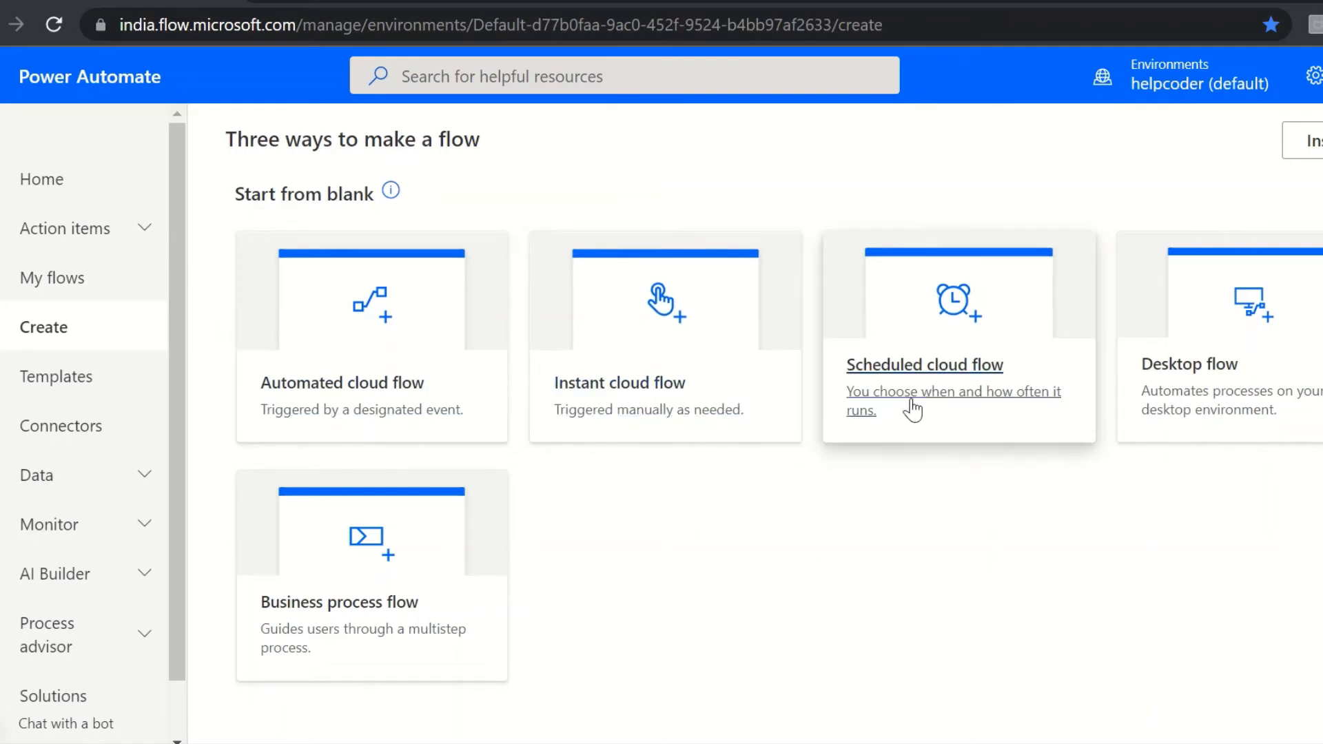
mouse_move(824, 491)
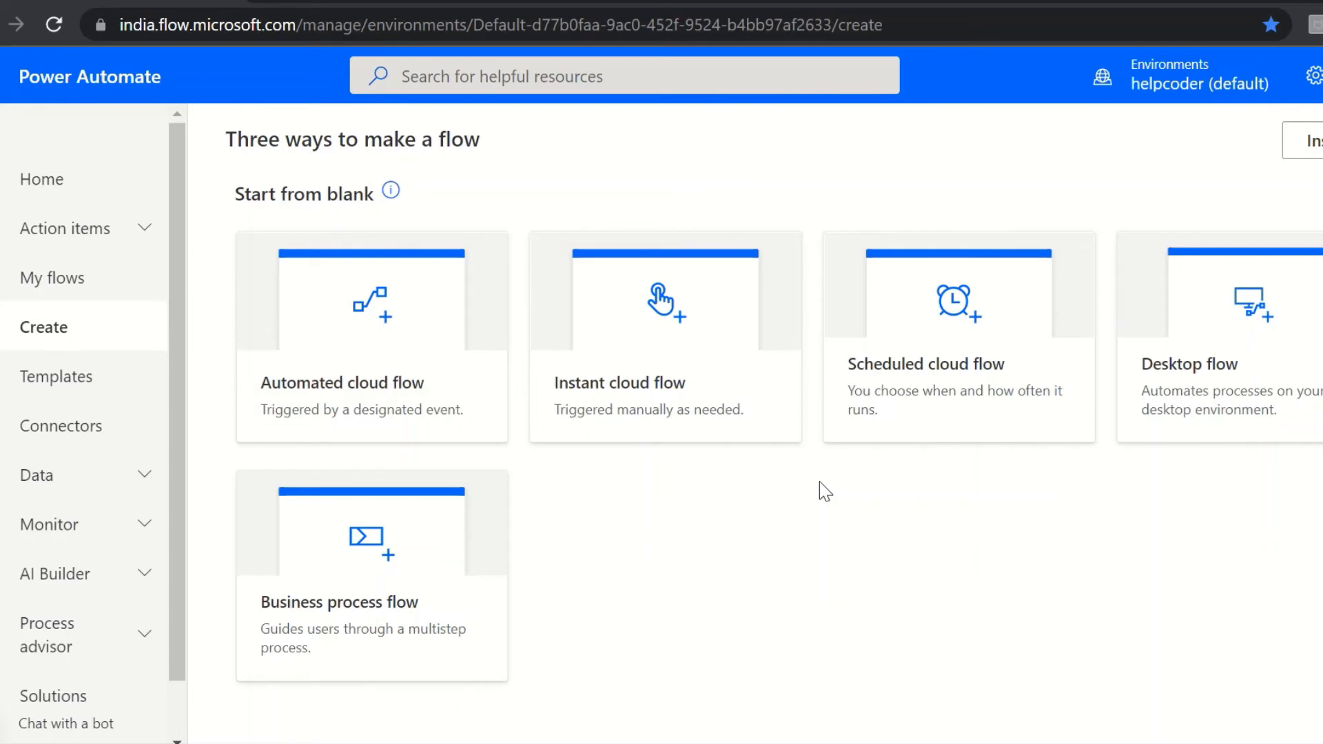
mouse_move(446, 399)
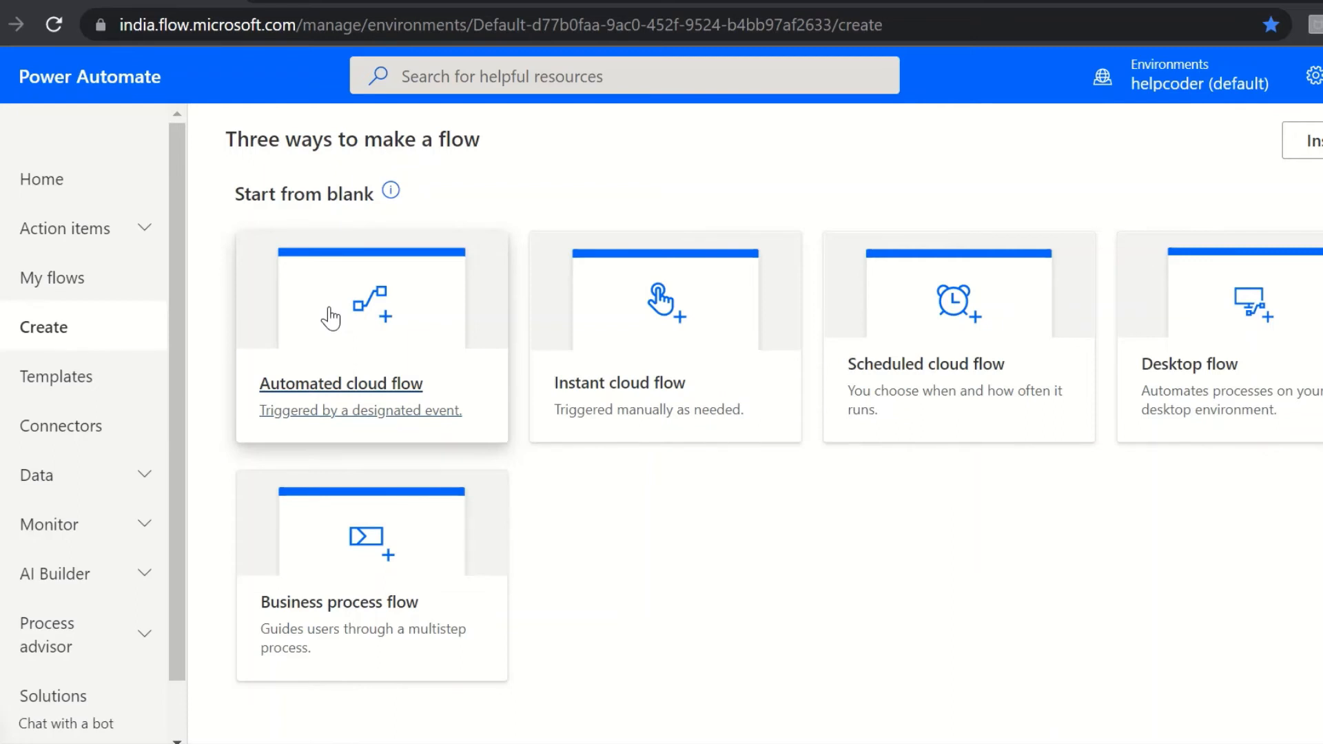
mouse_move(627, 297)
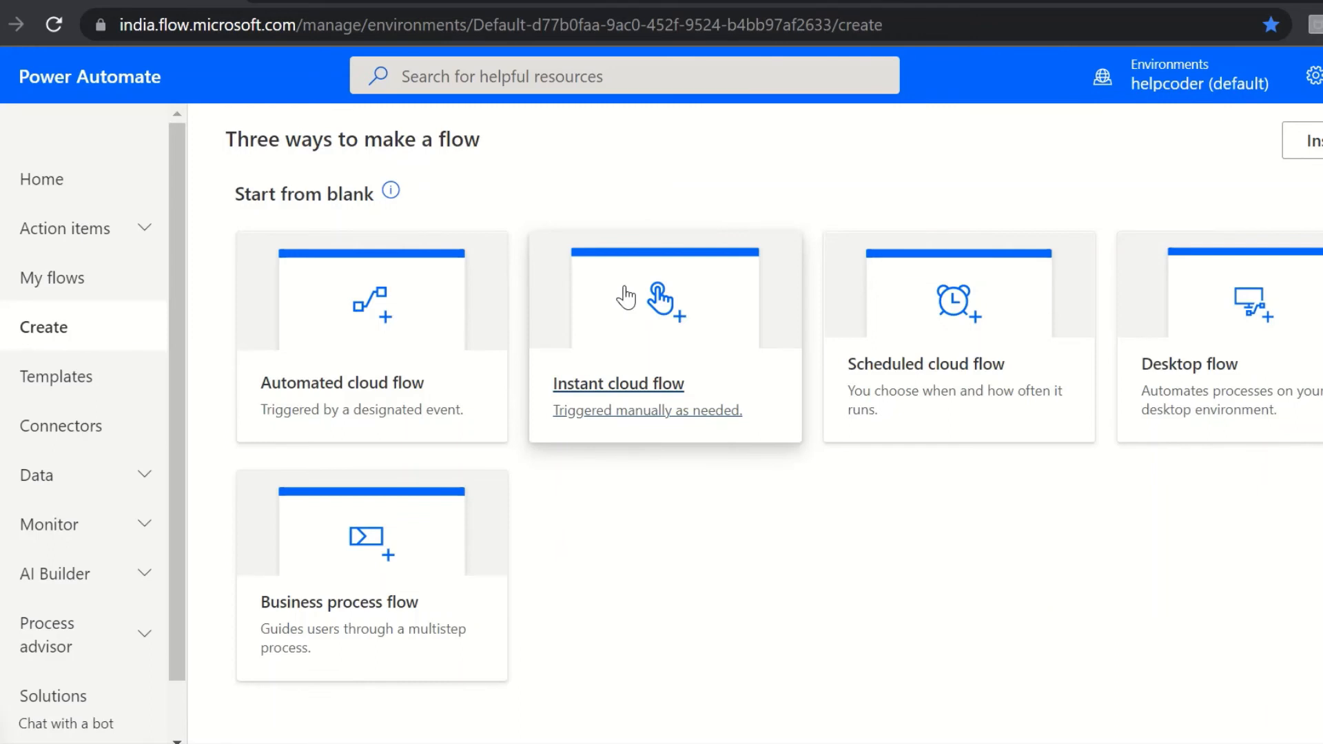
mouse_move(958, 355)
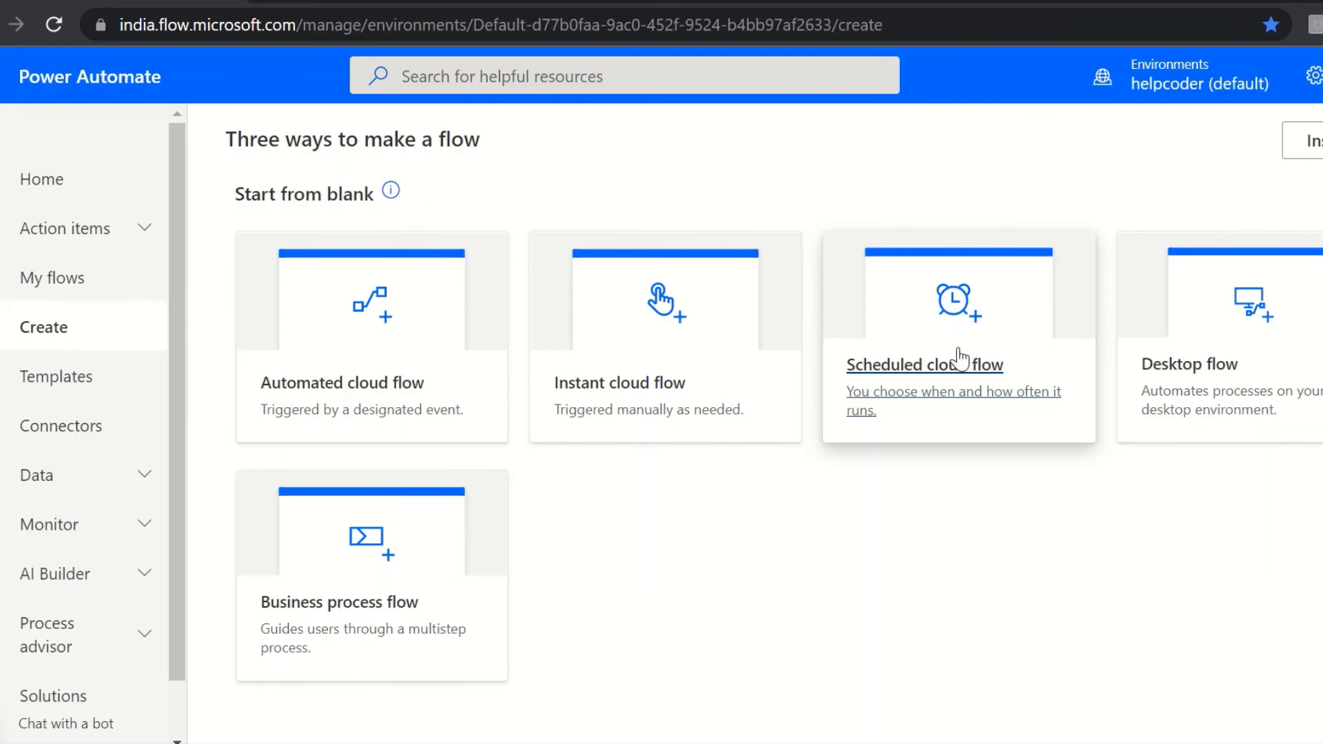
mouse_move(943, 323)
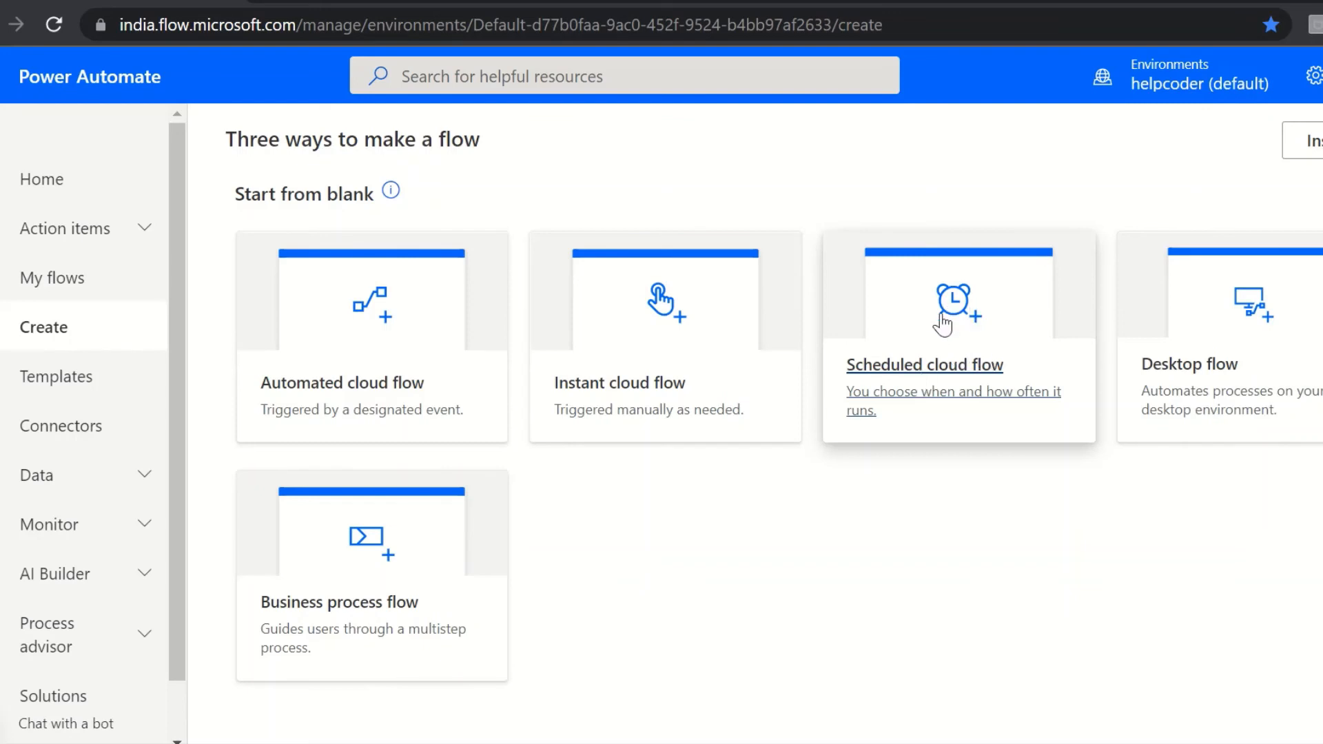
mouse_move(945, 388)
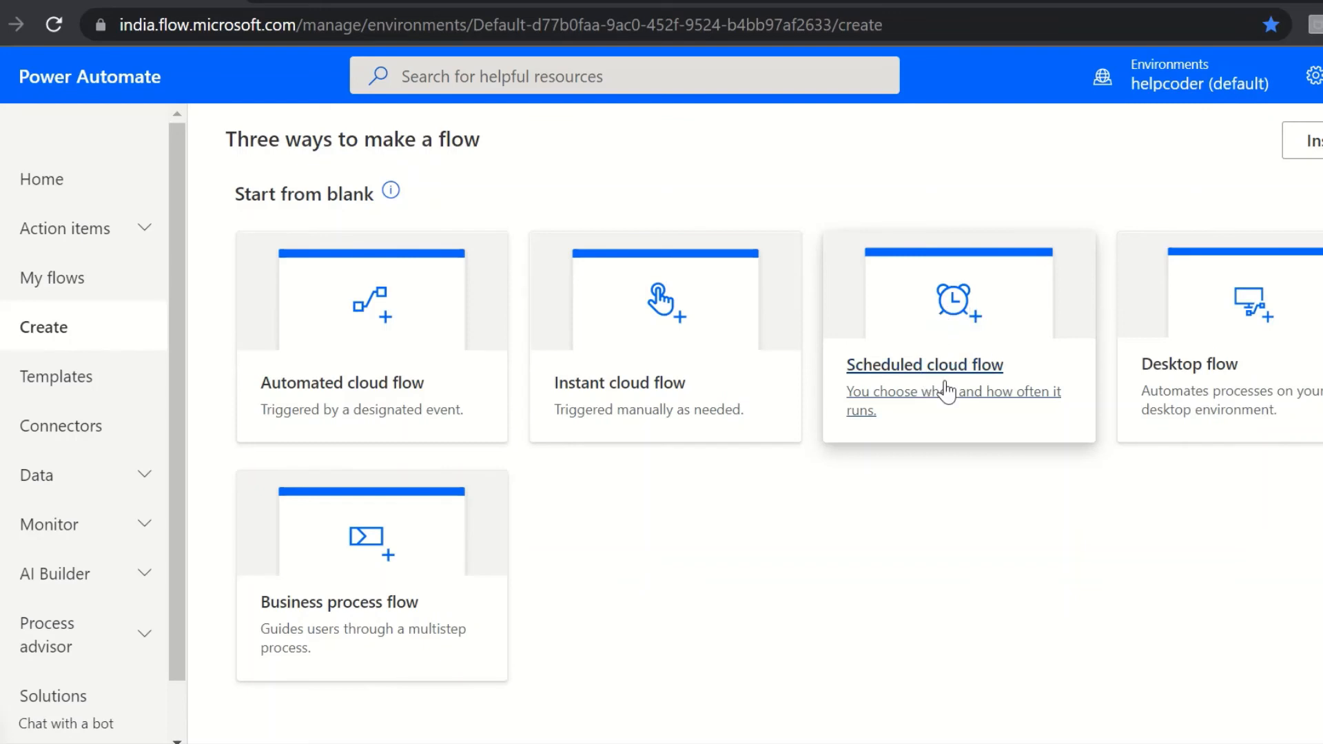
mouse_move(1109, 481)
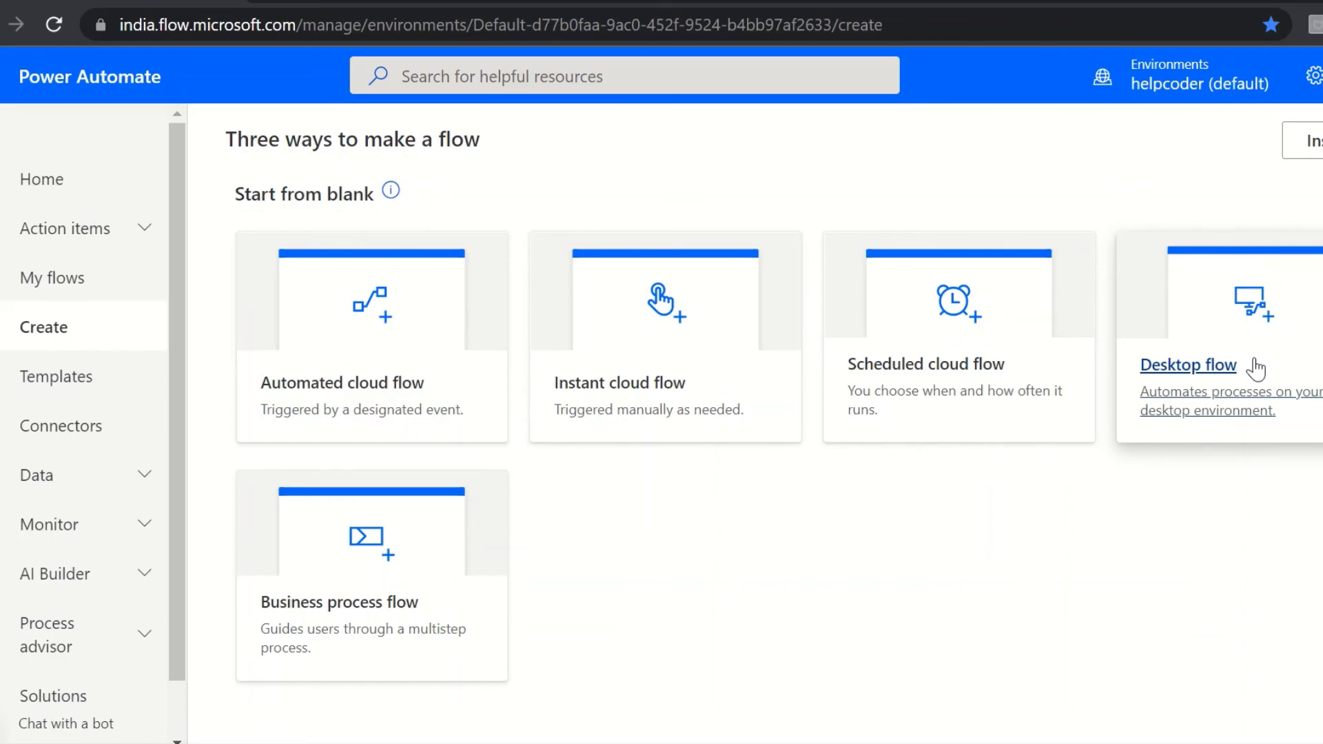
mouse_move(896, 599)
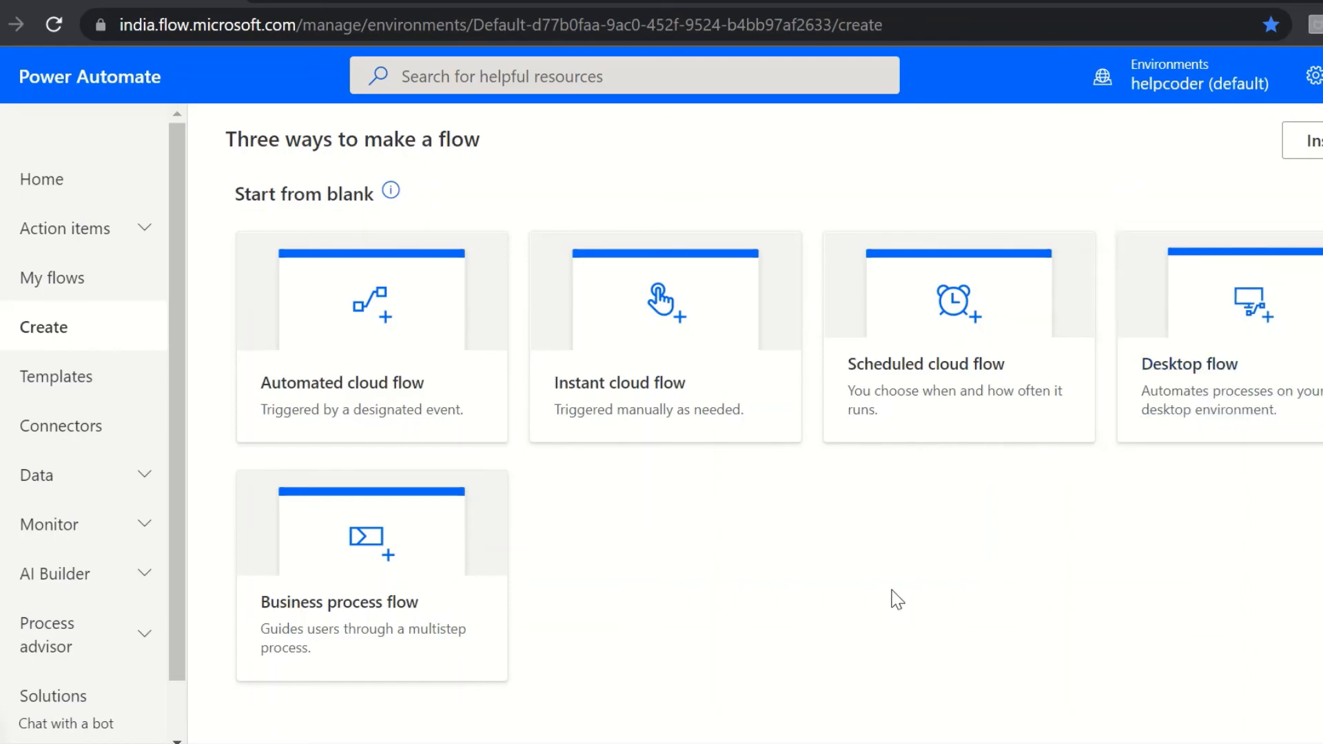
scroll("down", 3)
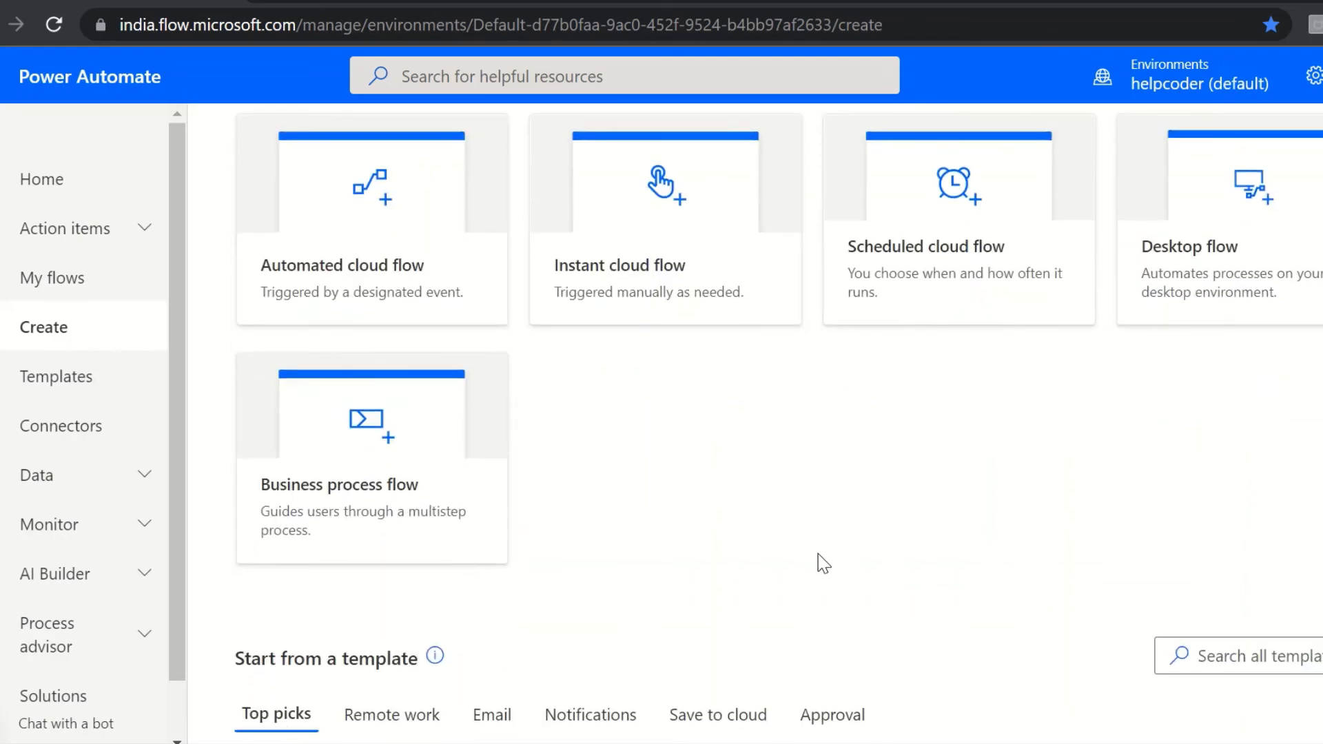
mouse_move(662, 522)
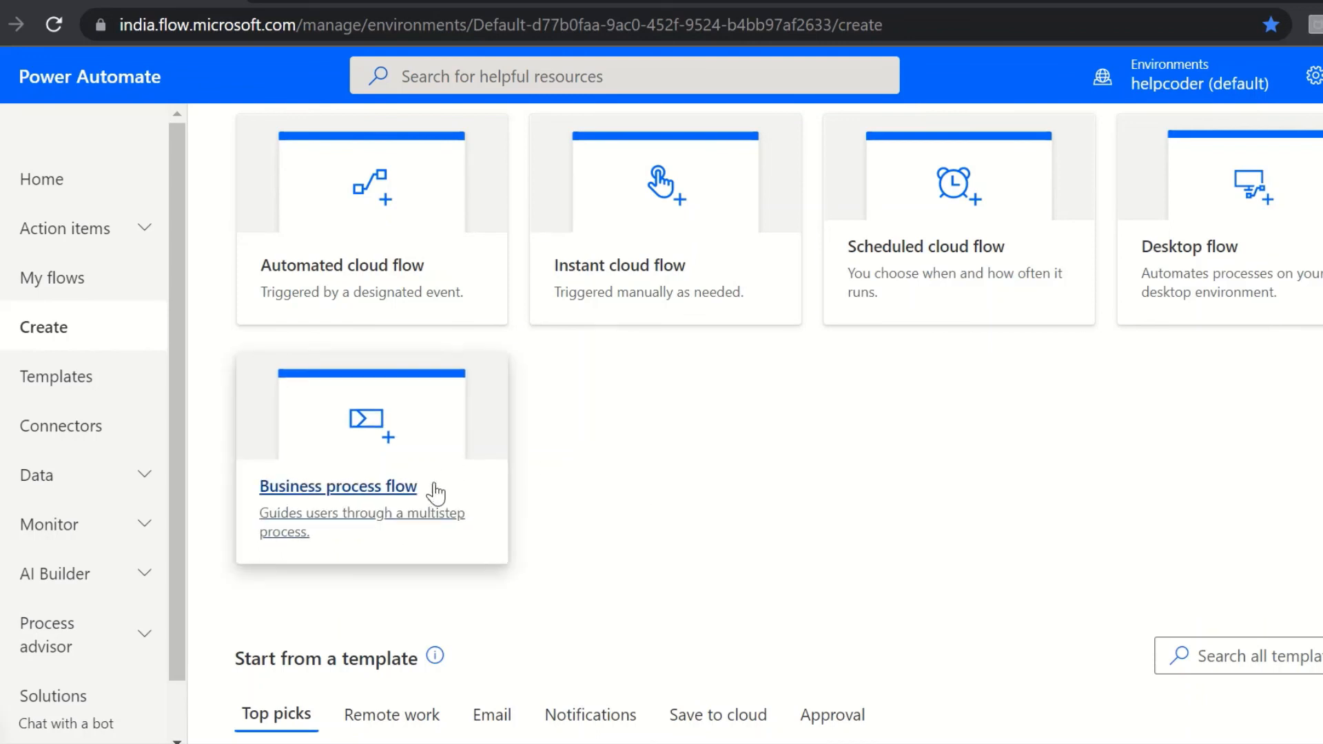
mouse_move(674, 539)
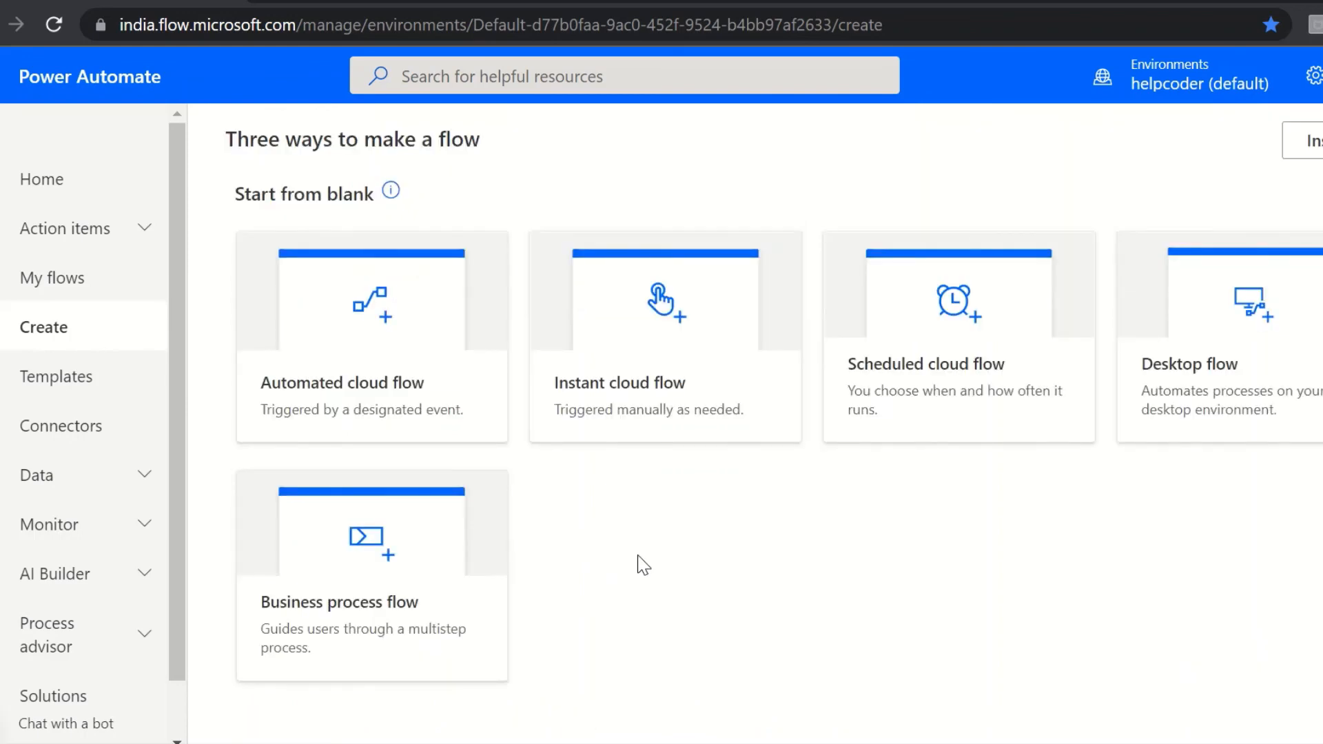
mouse_move(575, 493)
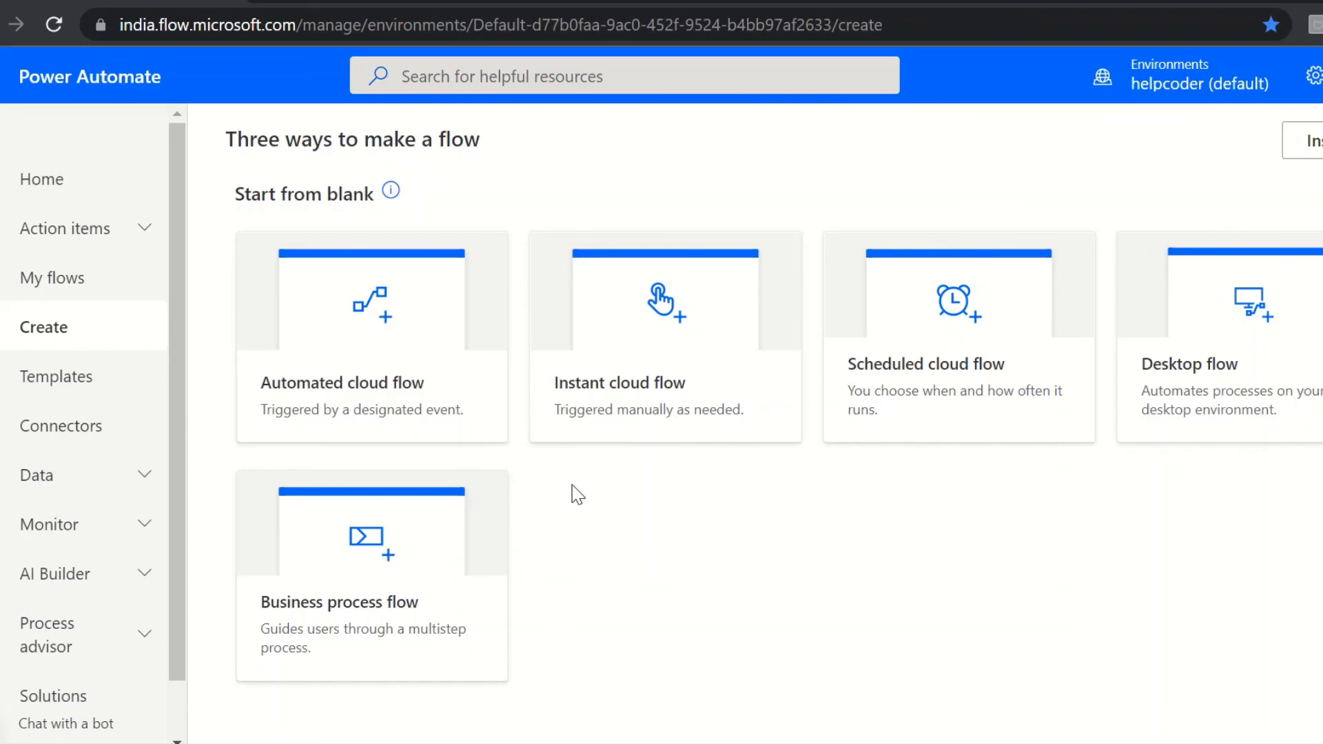
mouse_move(435, 400)
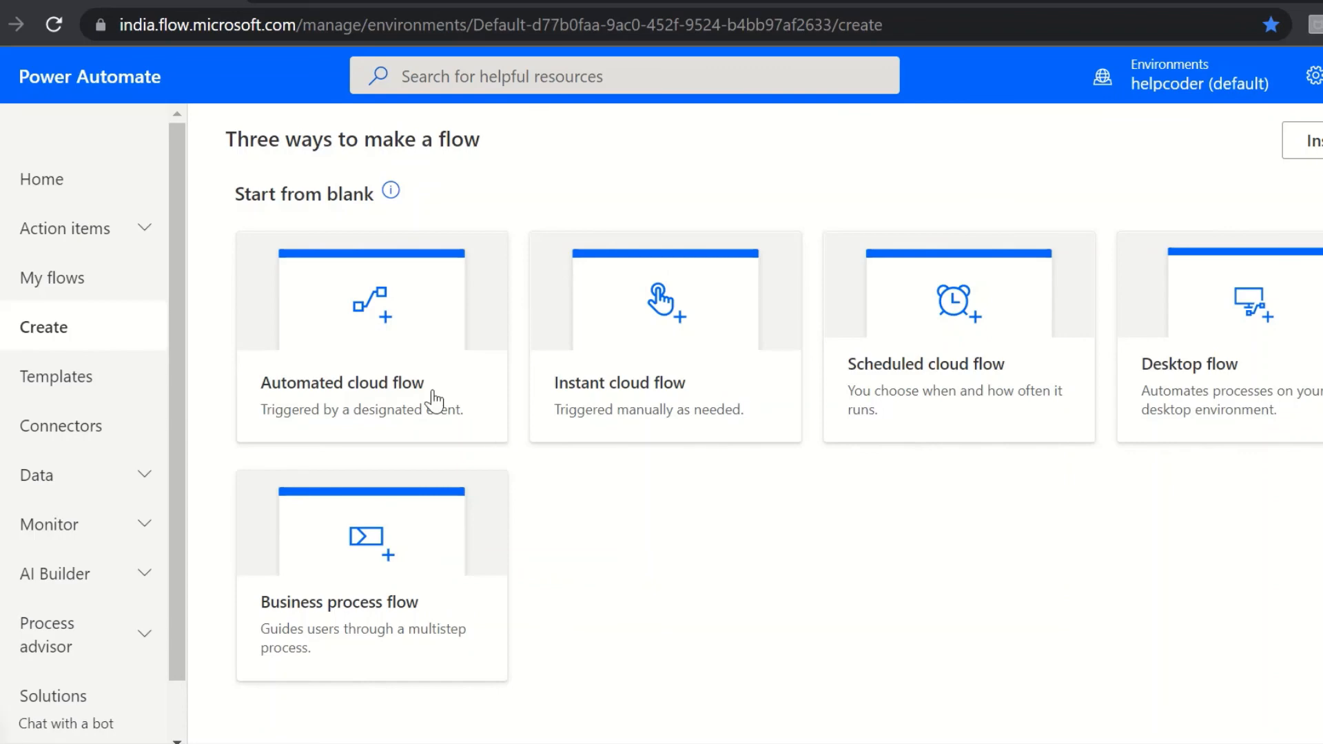
mouse_move(481, 577)
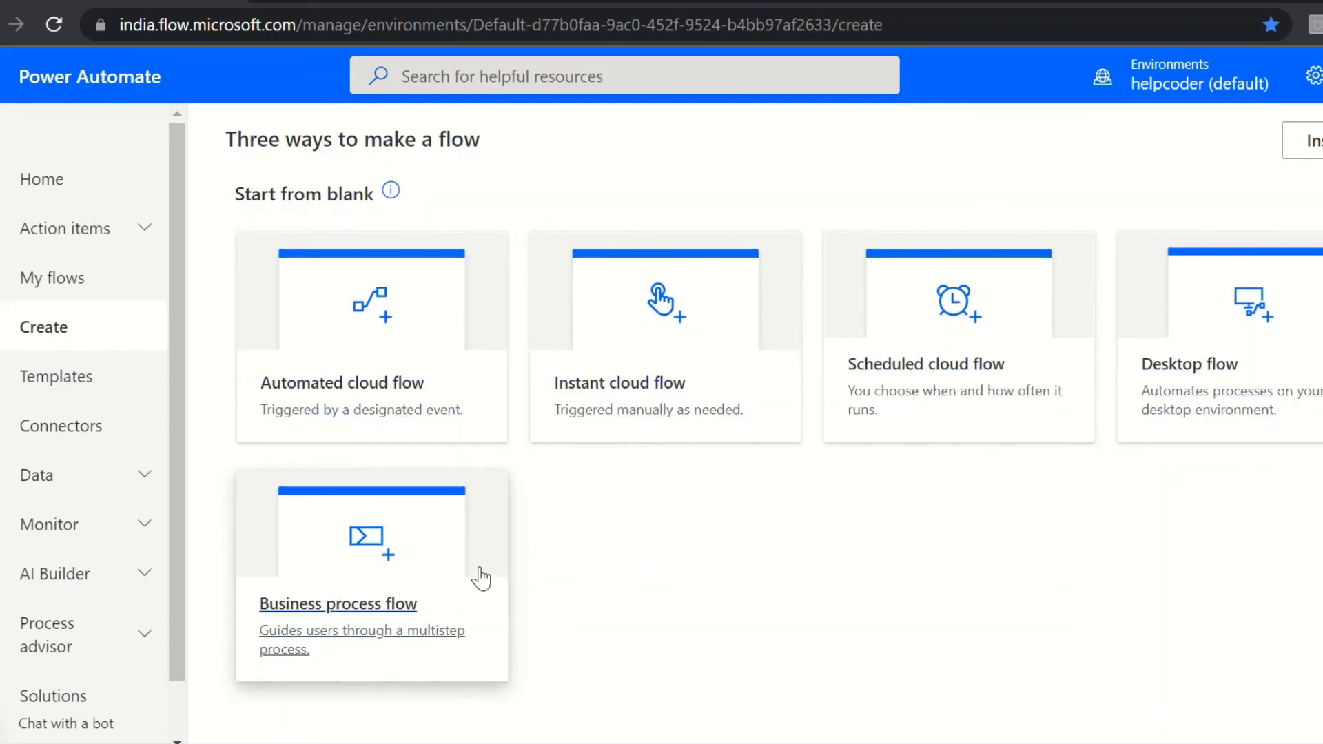
mouse_move(665, 594)
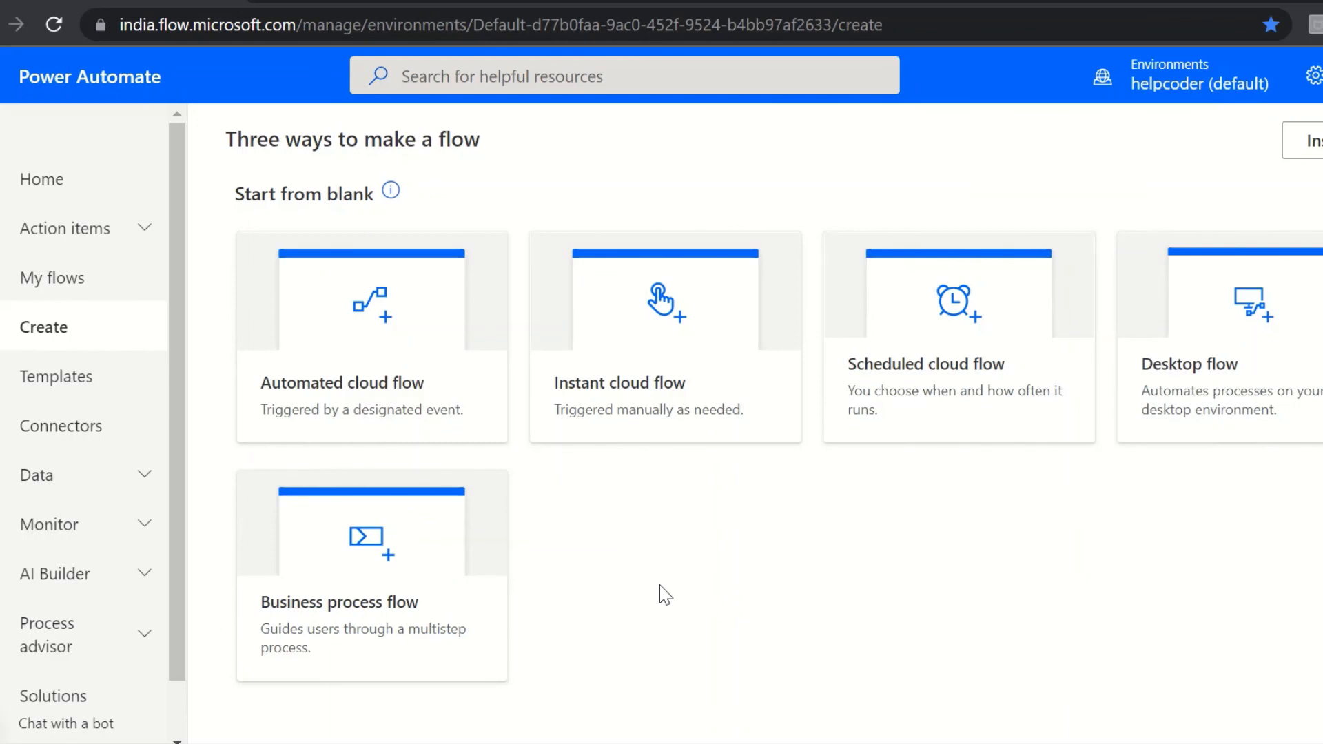